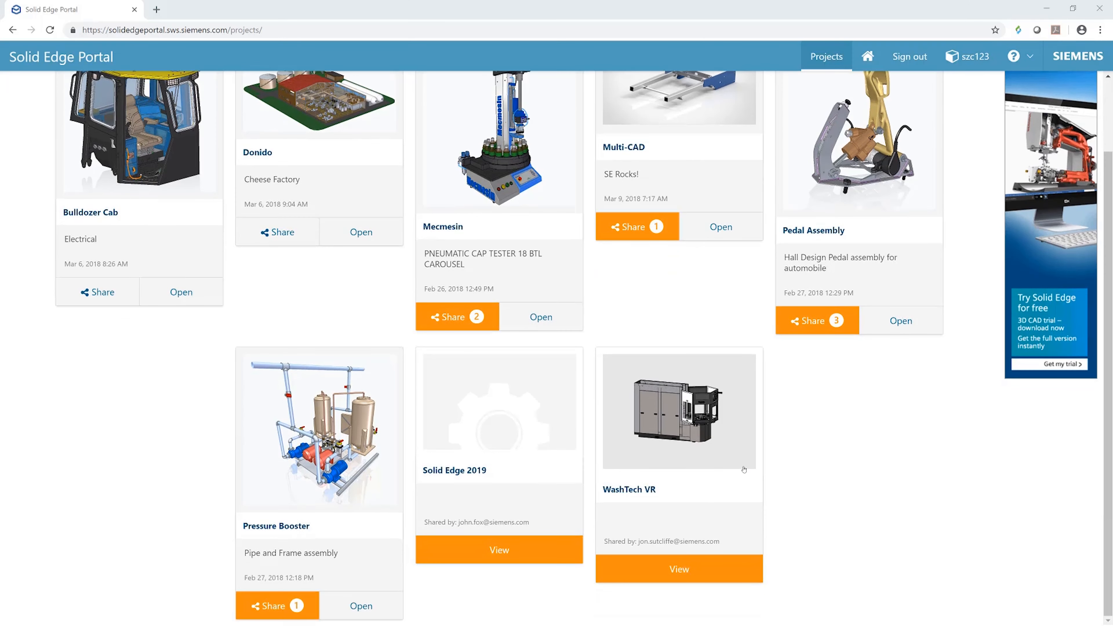
- View the WashTech VR model, adjust its display slider, then land on the Washer VR project page
click(678, 569)
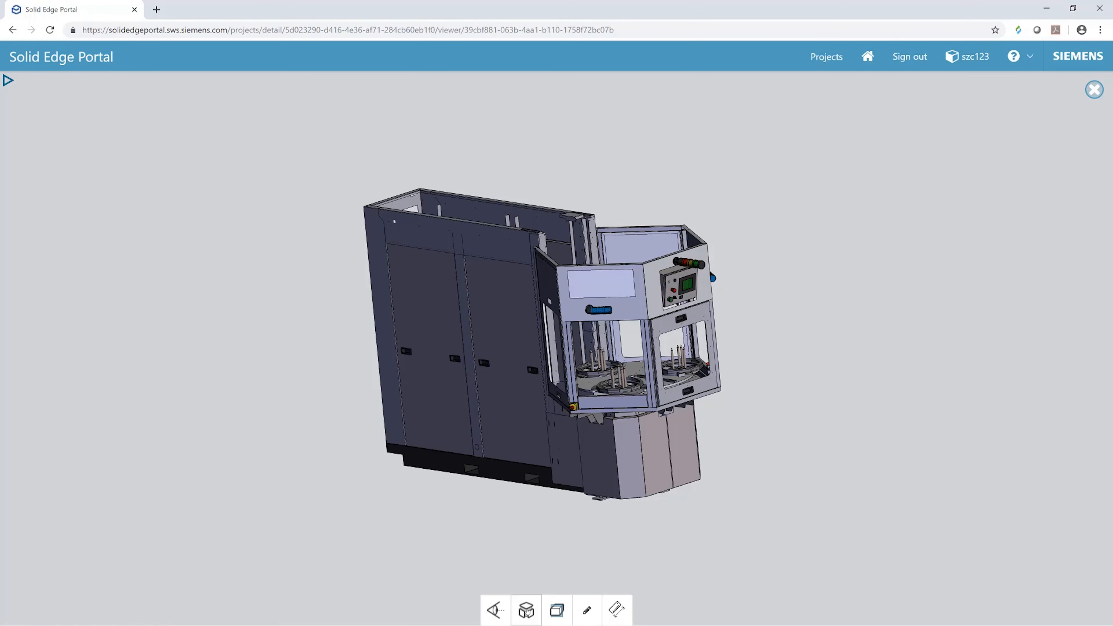
click(525, 610)
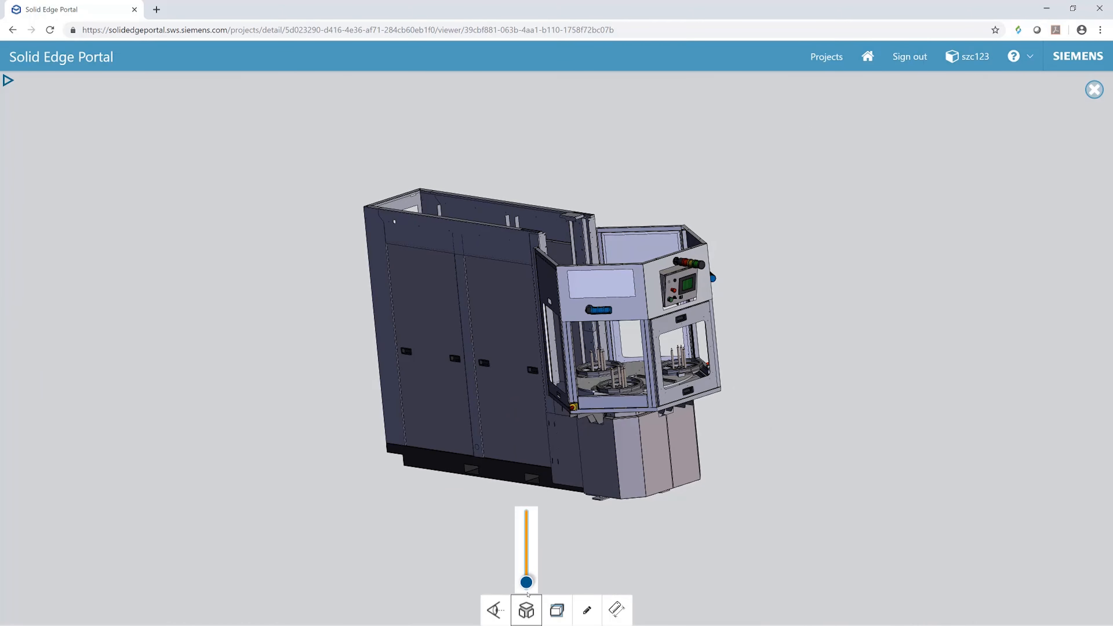
click(1094, 90)
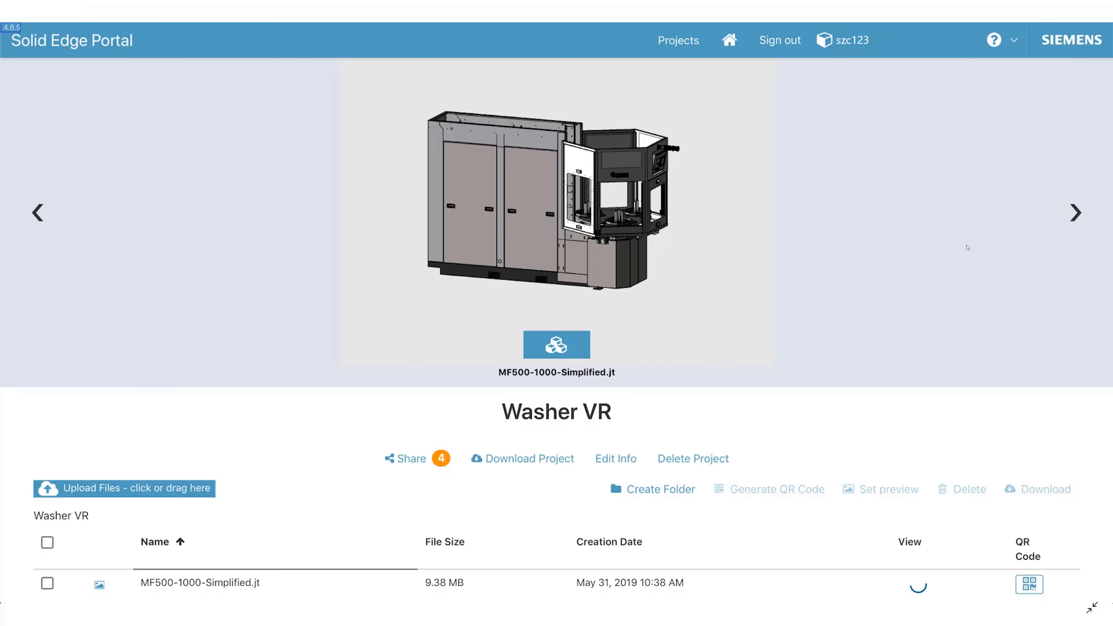
mouse_move(774, 504)
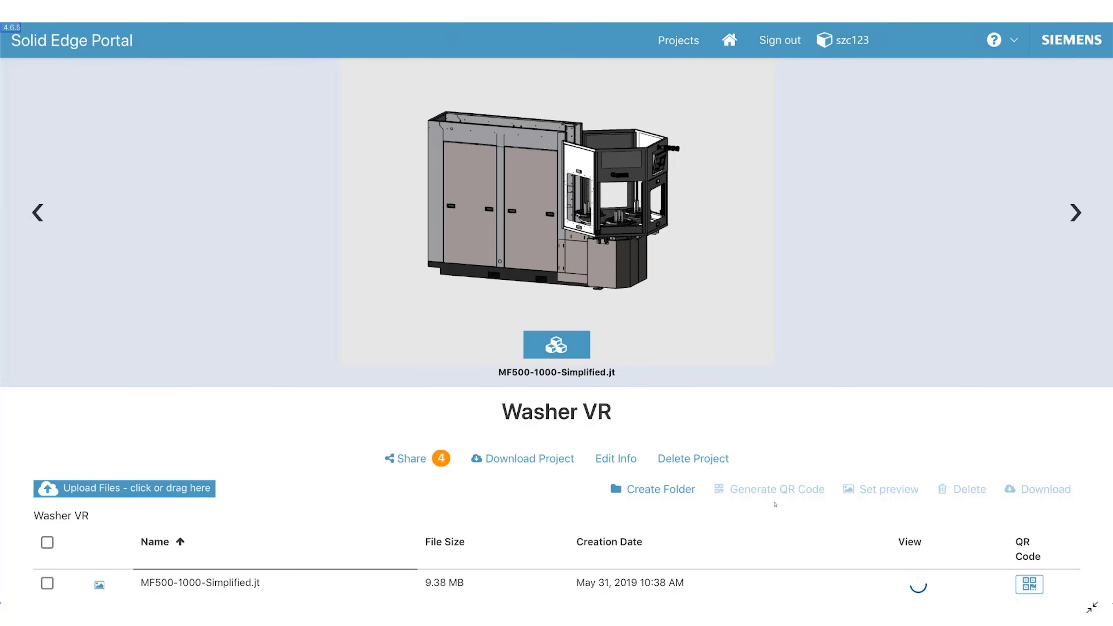